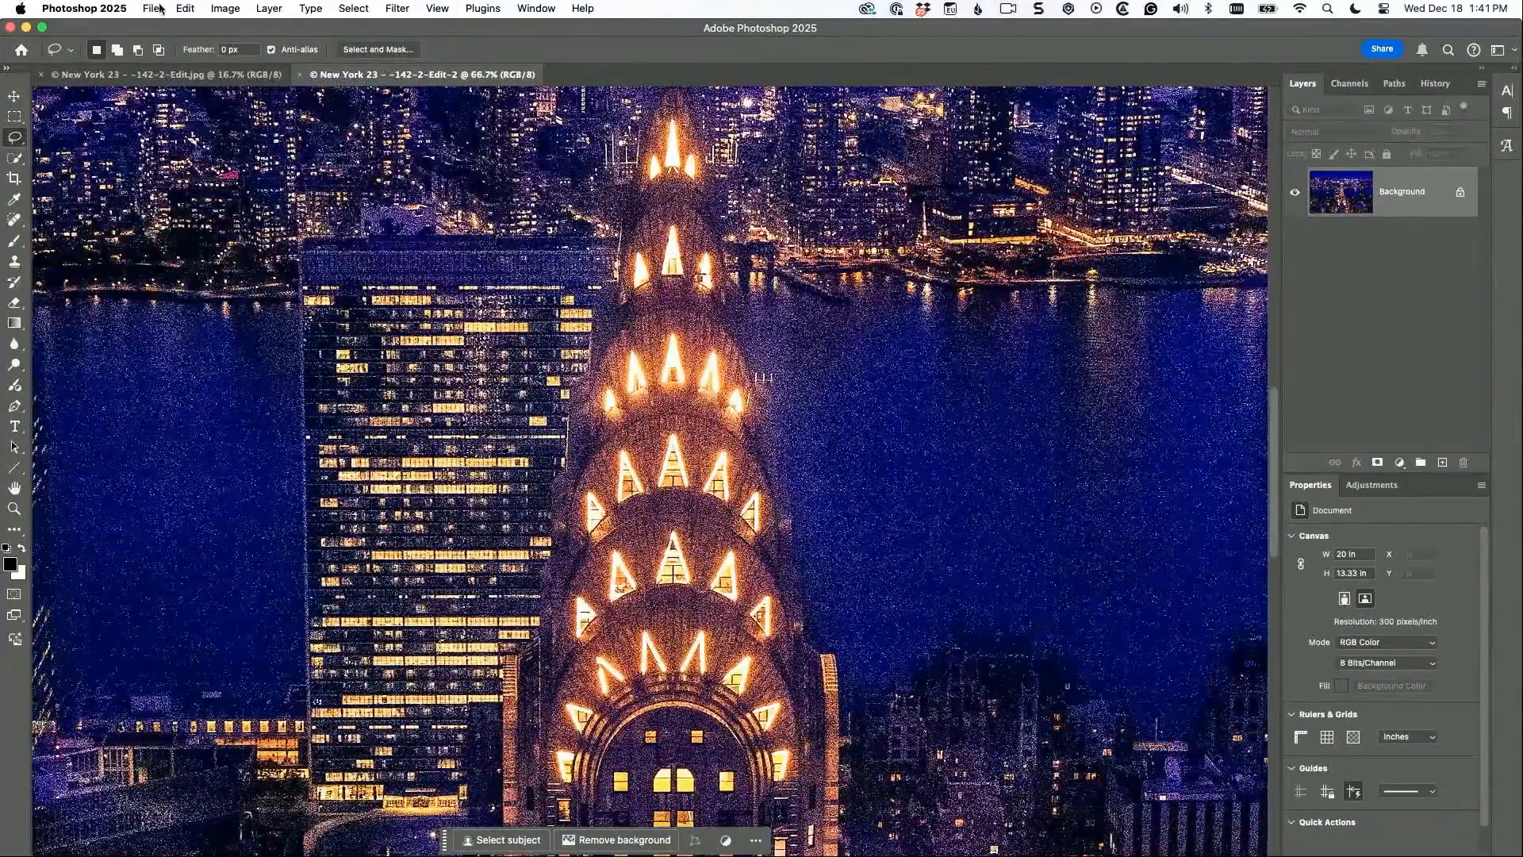
Launch ON1 NoNoise AI on the noisy New York night photo via the File menu
left_click(152, 10)
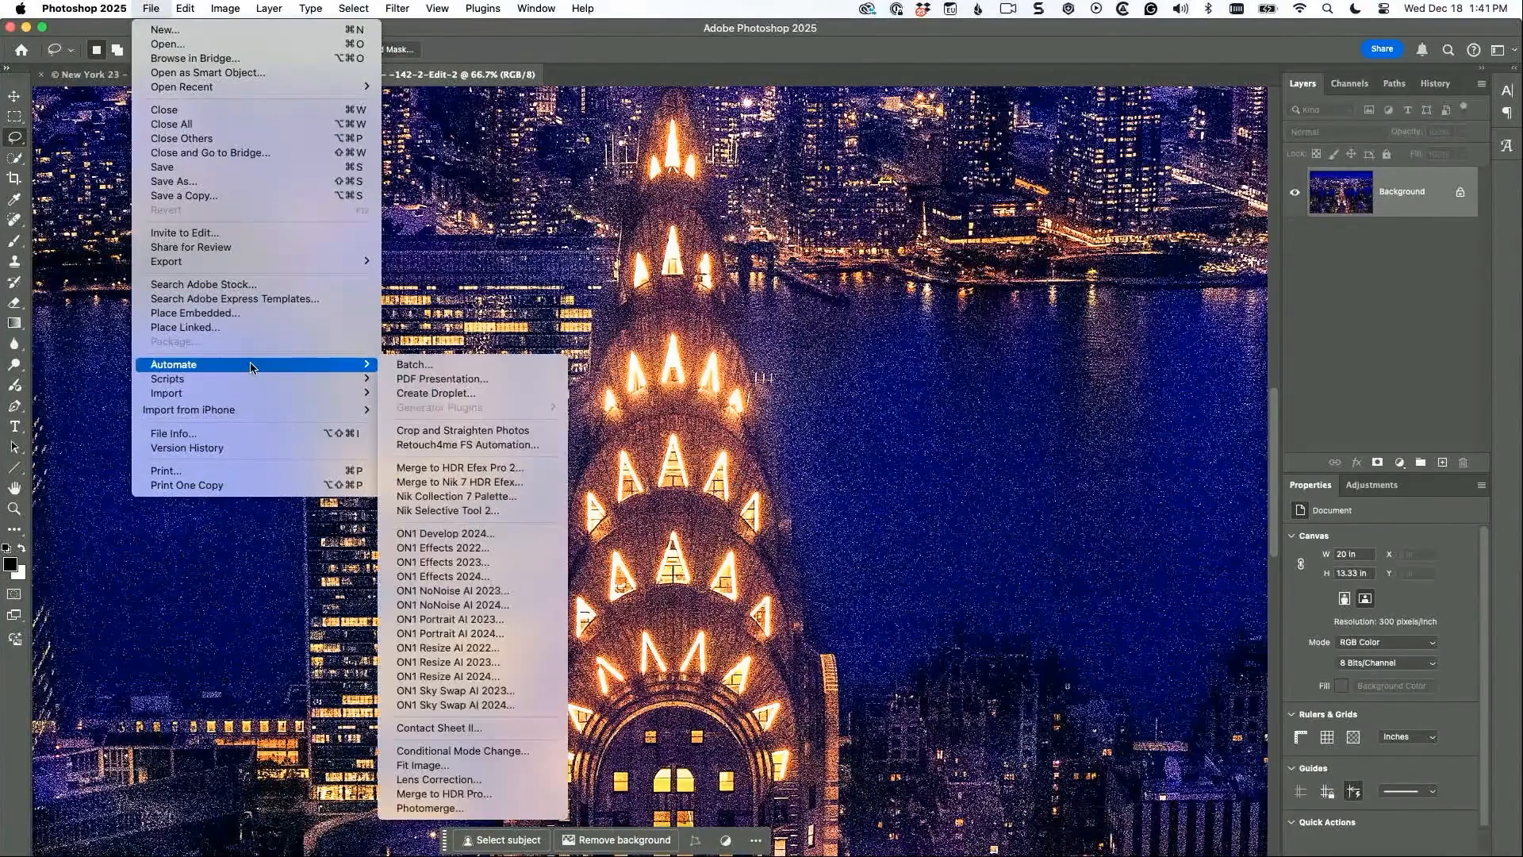
mouse_move(452, 590)
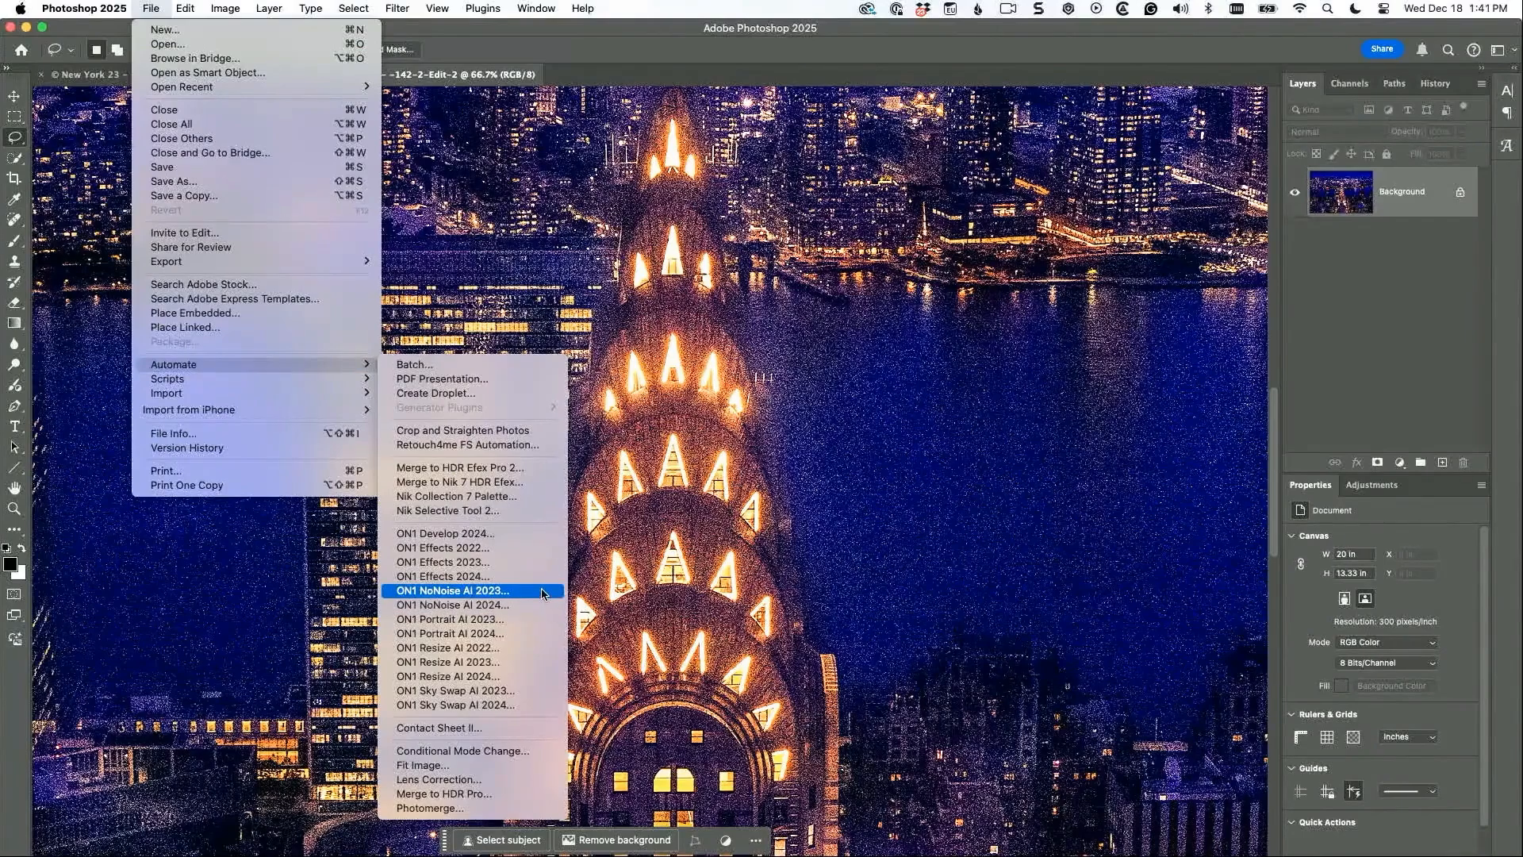
mouse_move(449, 619)
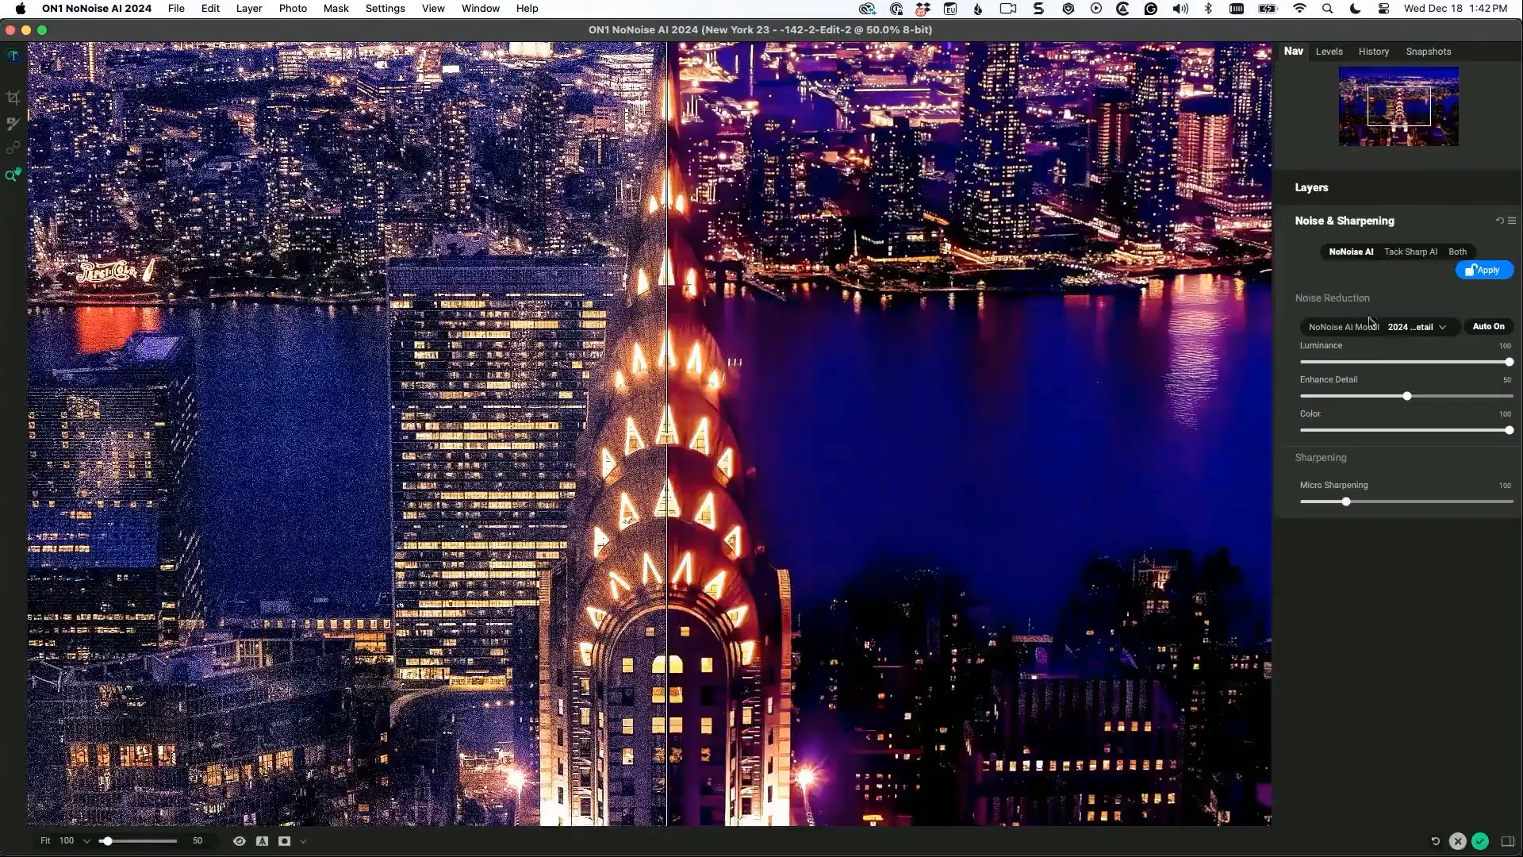
Choose Both to combine NoNoise AI noise reduction with Tack Sharp AI sharpening
left_click(1456, 250)
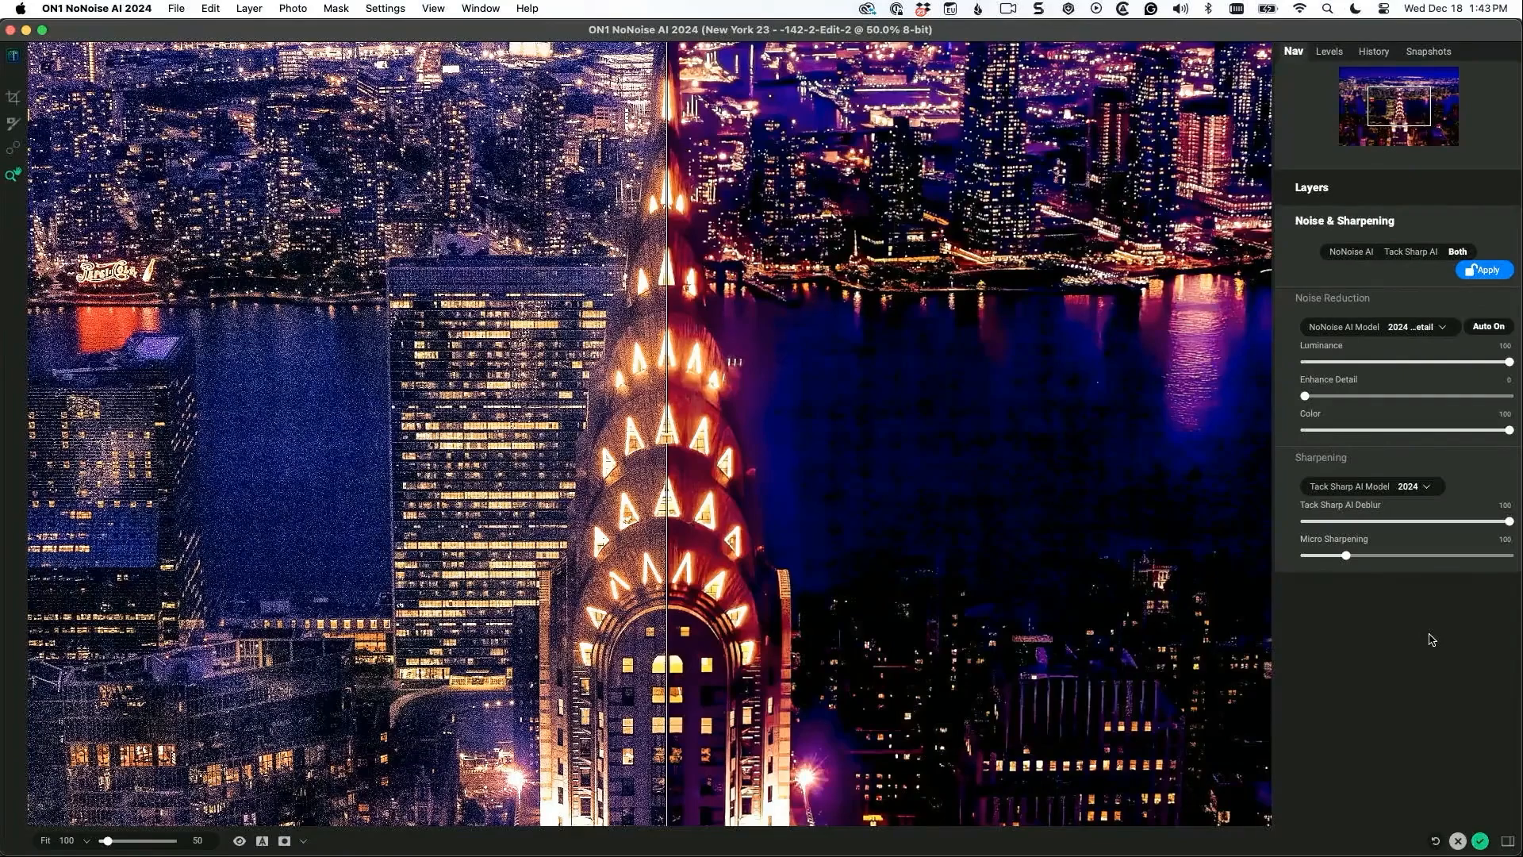
mouse_move(1464, 309)
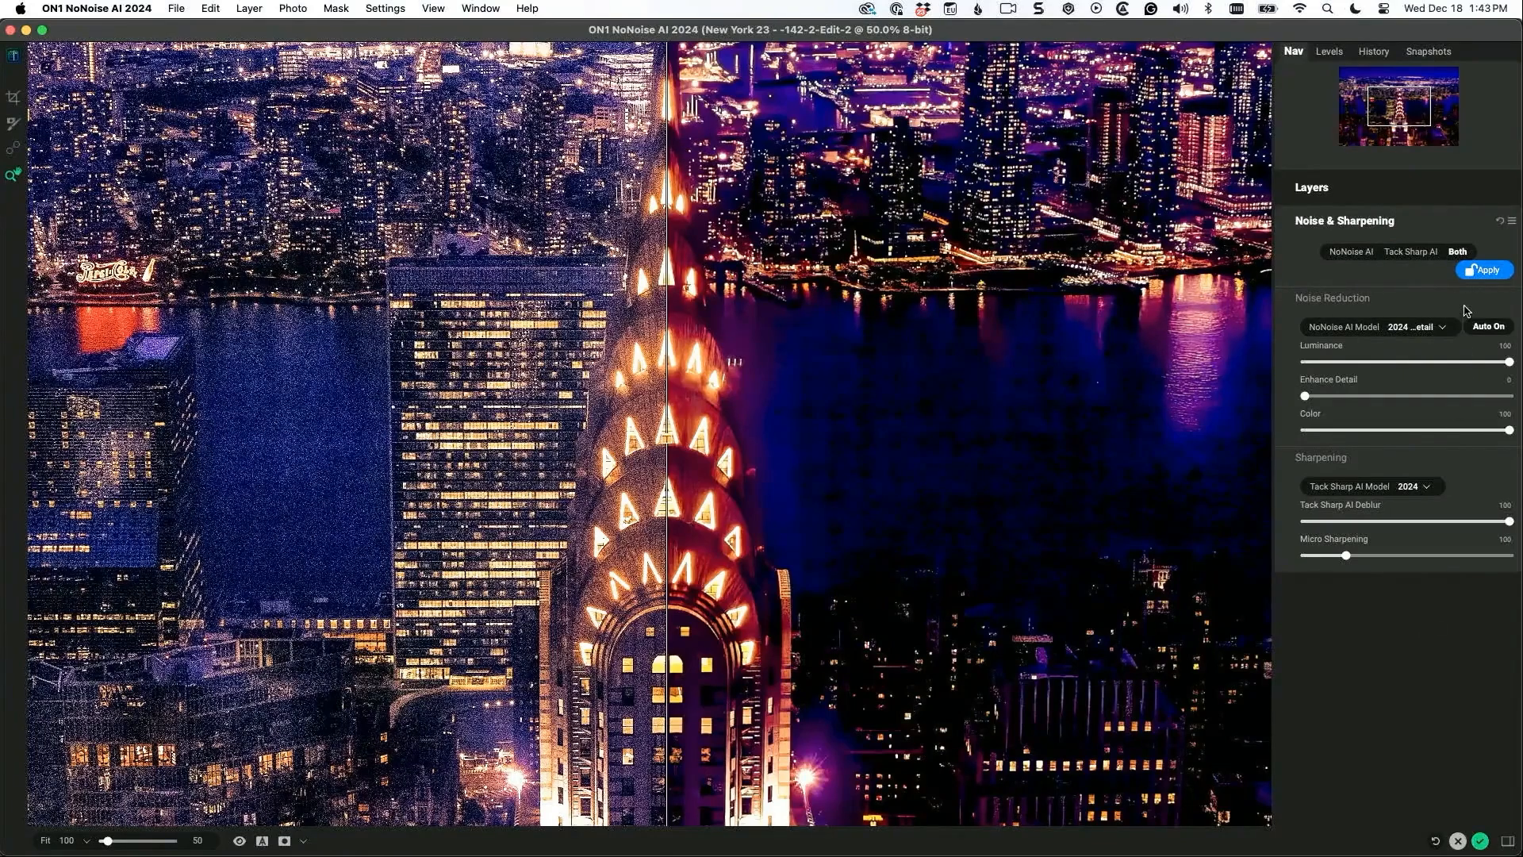
Switch back to NoNoise AI alone, dropping the Tack Sharp AI sharpening
left_click(1348, 251)
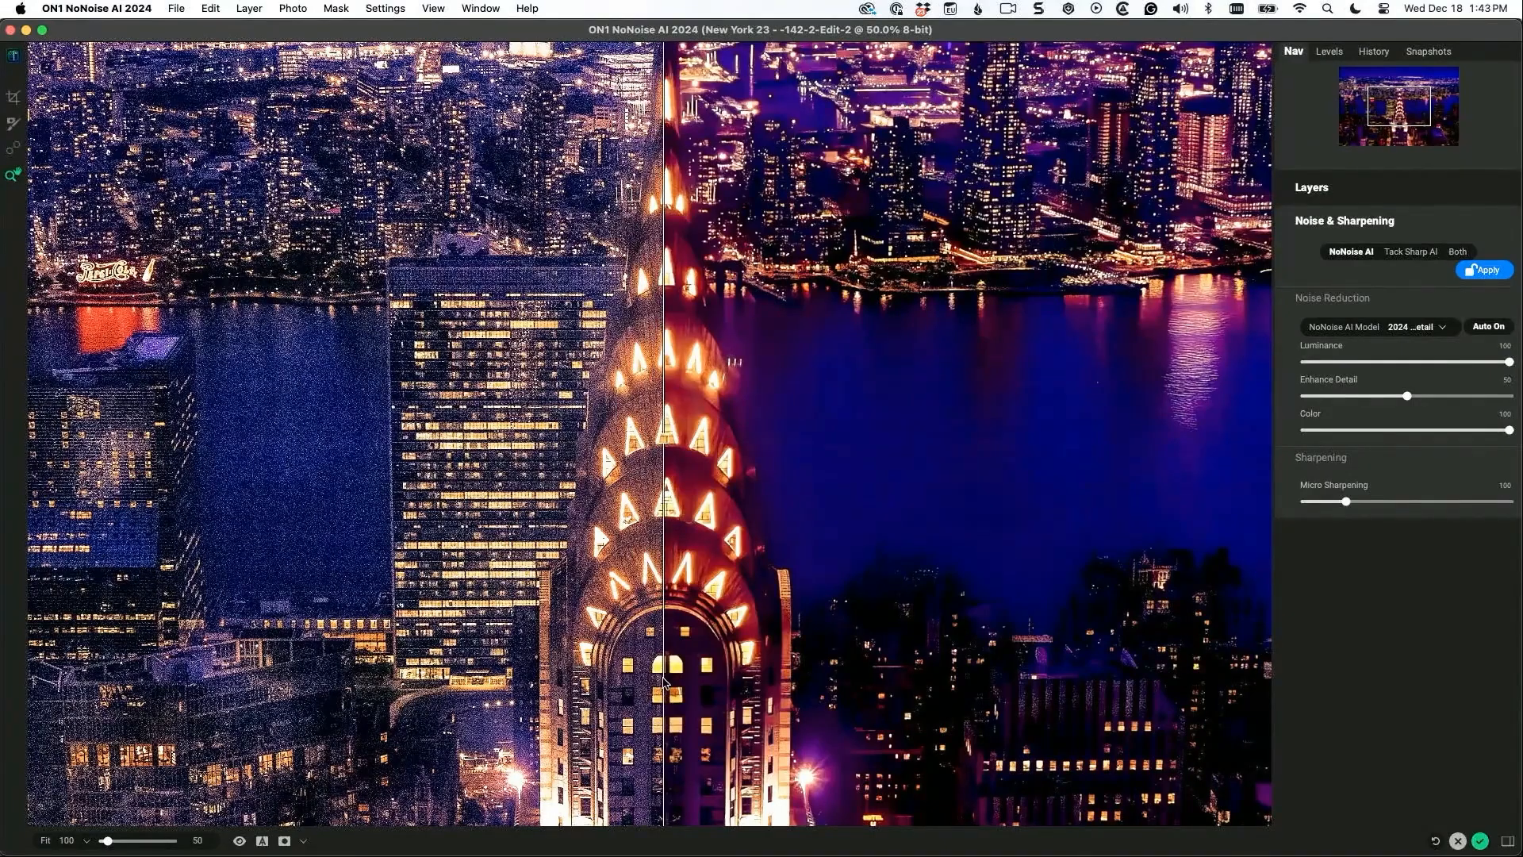
left_click(1456, 841)
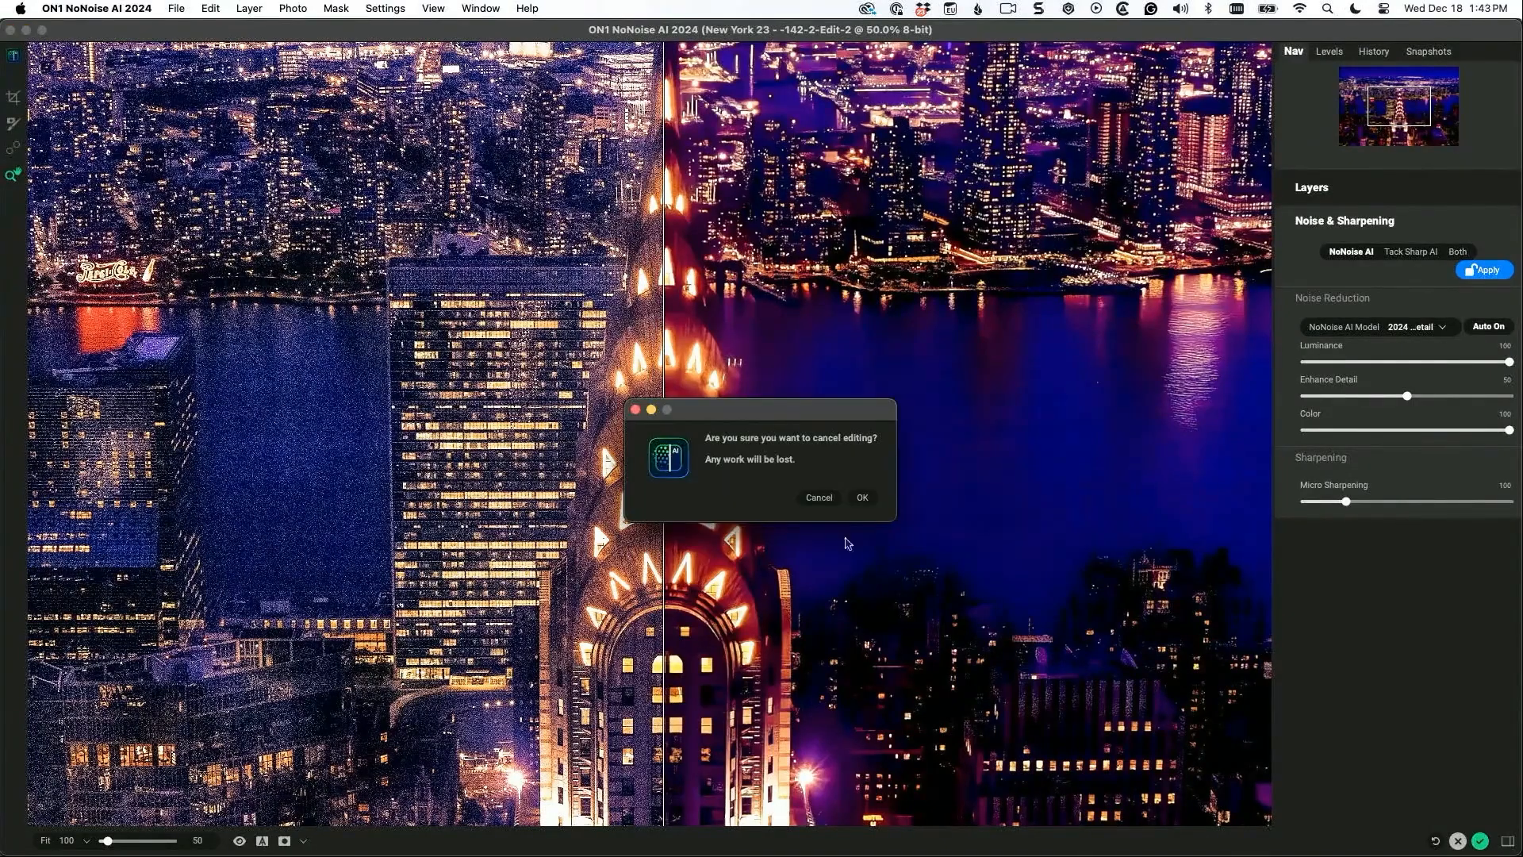
left_click(818, 497)
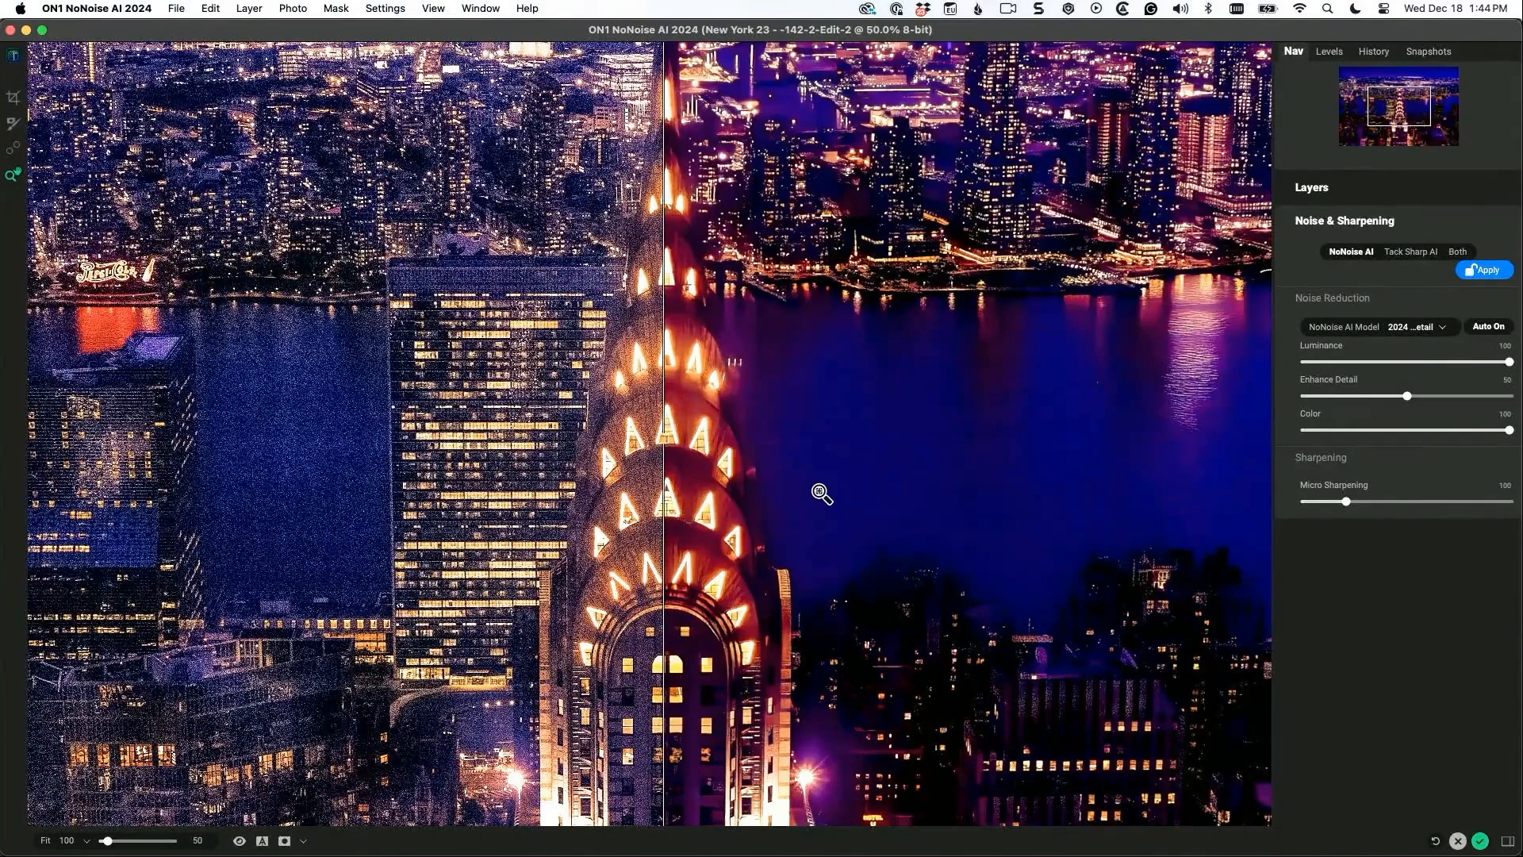
mouse_move(612, 493)
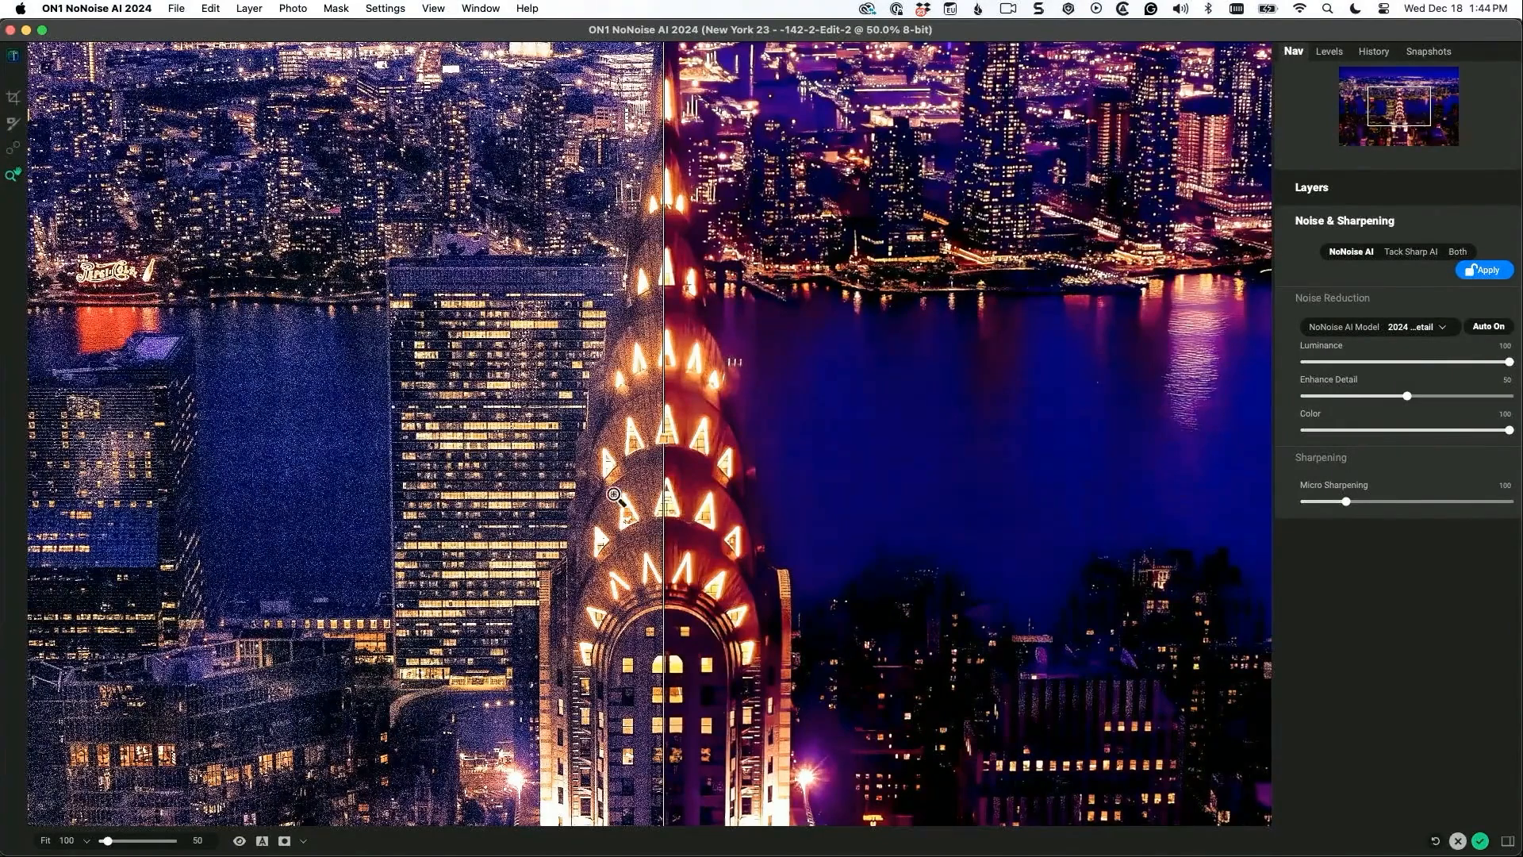
mouse_move(691, 479)
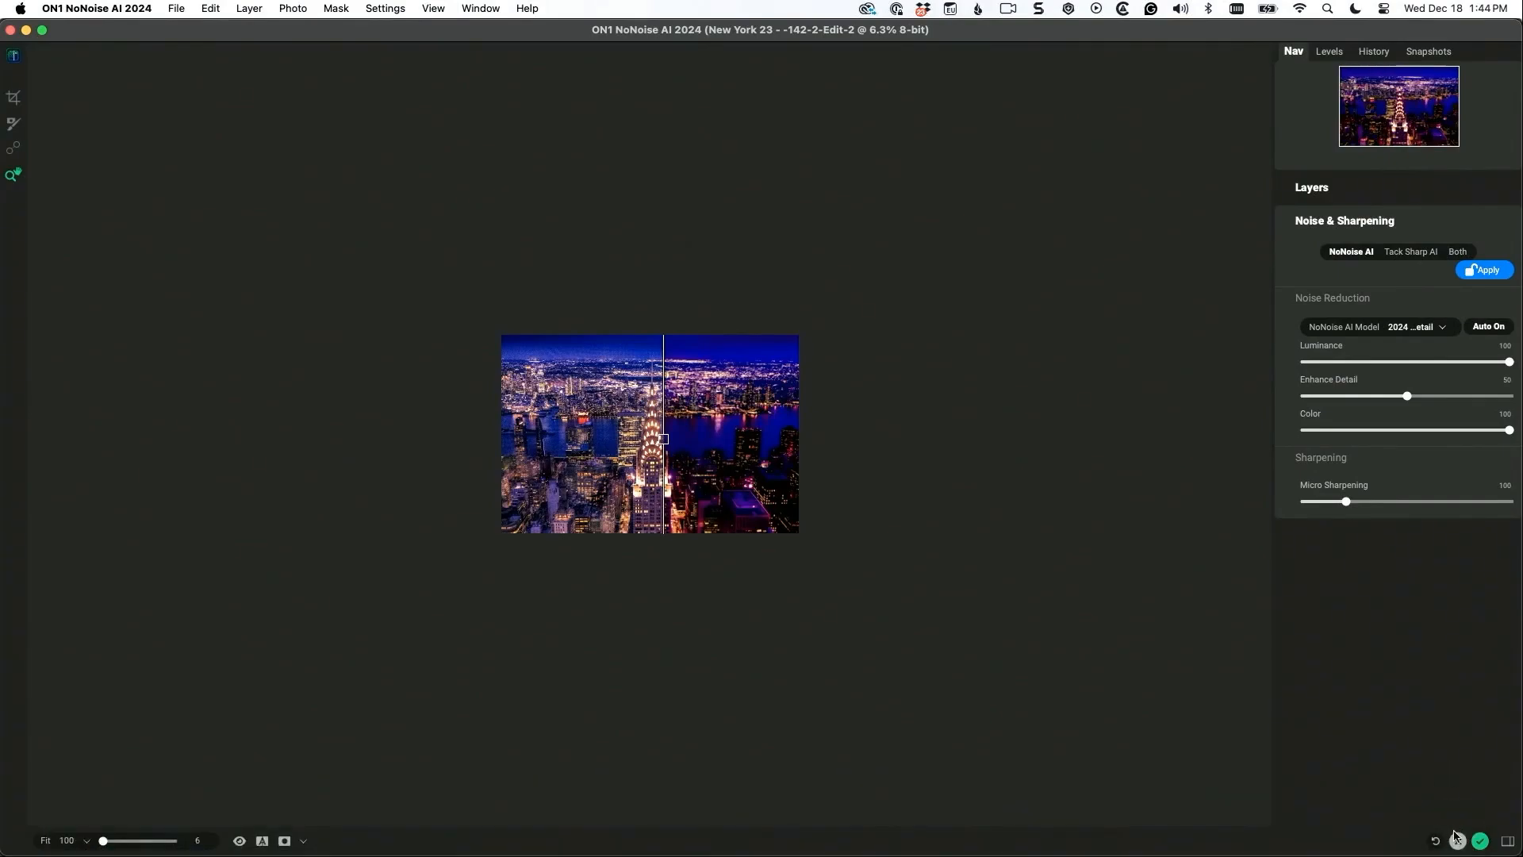
Cancel the ON1 NoNoise AI editing session, discarding the noise reduction work
left_click(1480, 841)
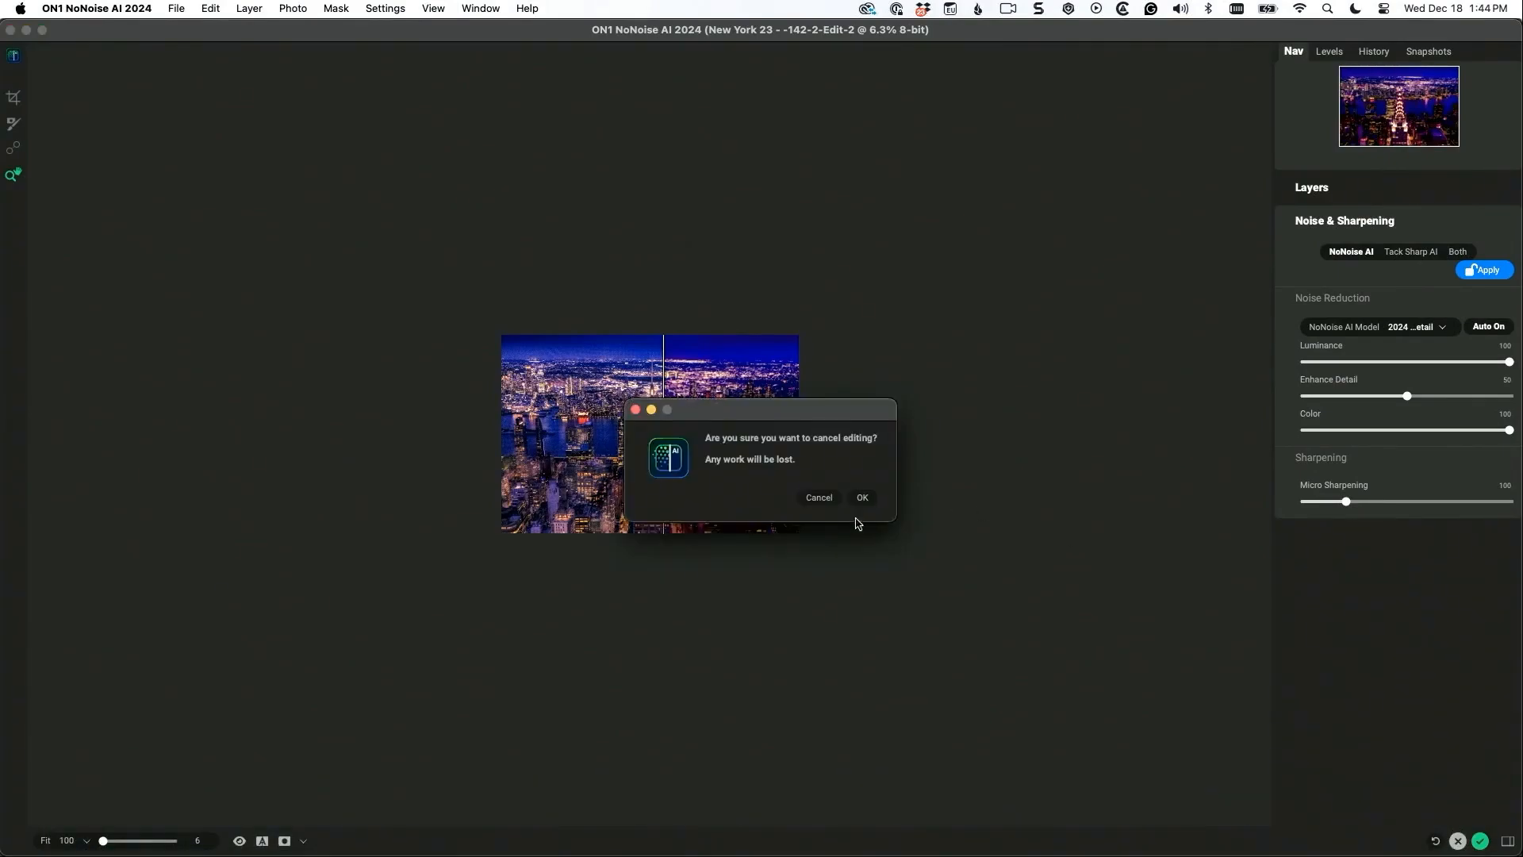